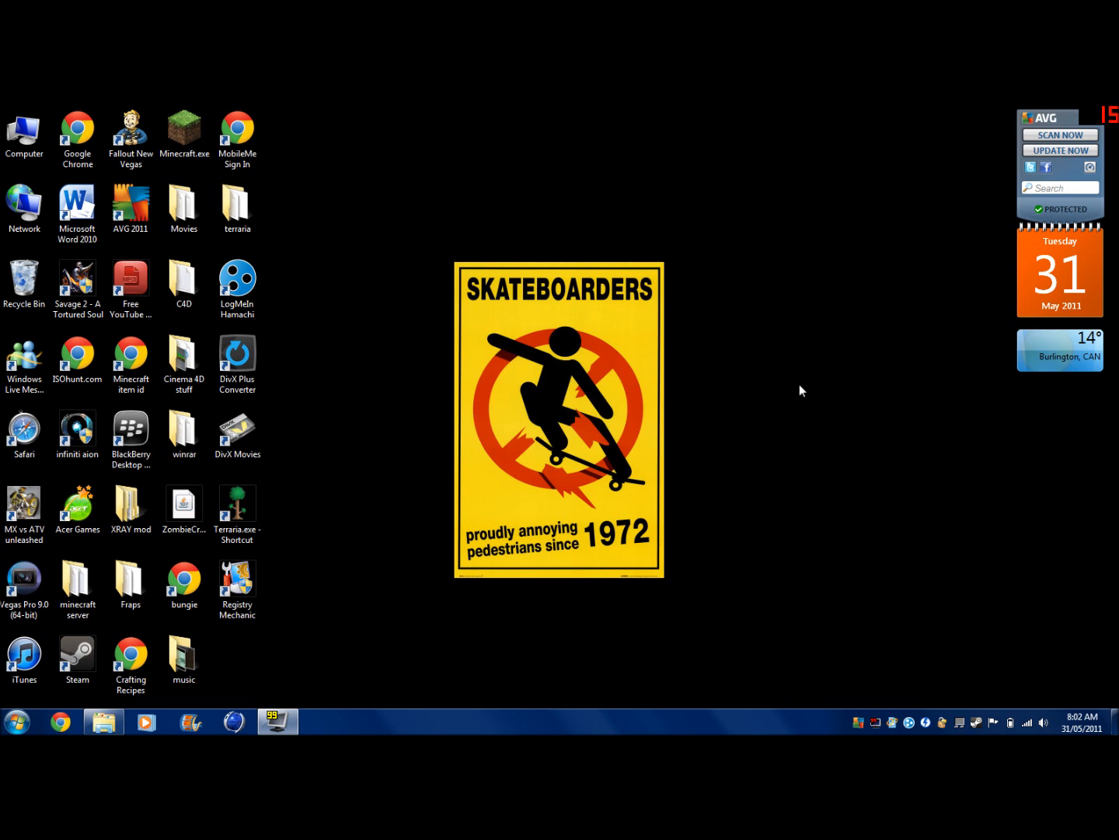
{"action": "mouse_move", "coordinate": [413, 648]}
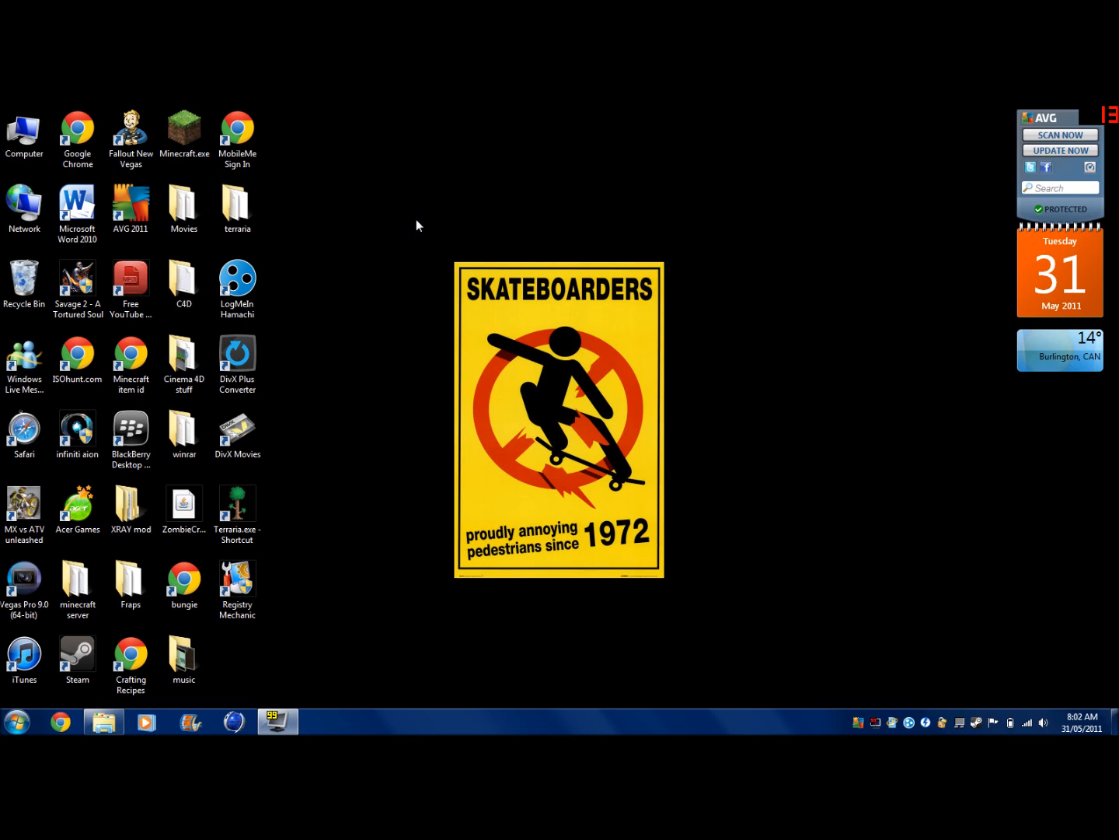
{"action": "mouse_move", "coordinate": [294, 110]}
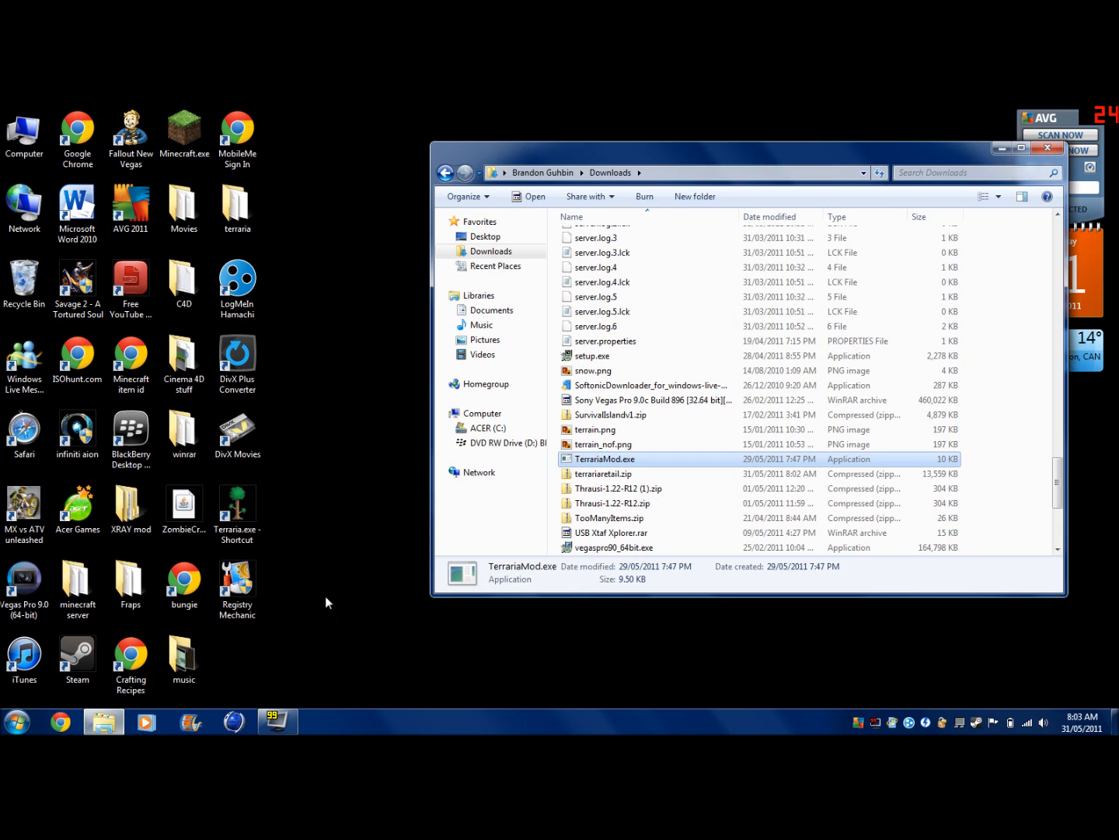
{"action": "mouse_move", "coordinate": [570, 486]}
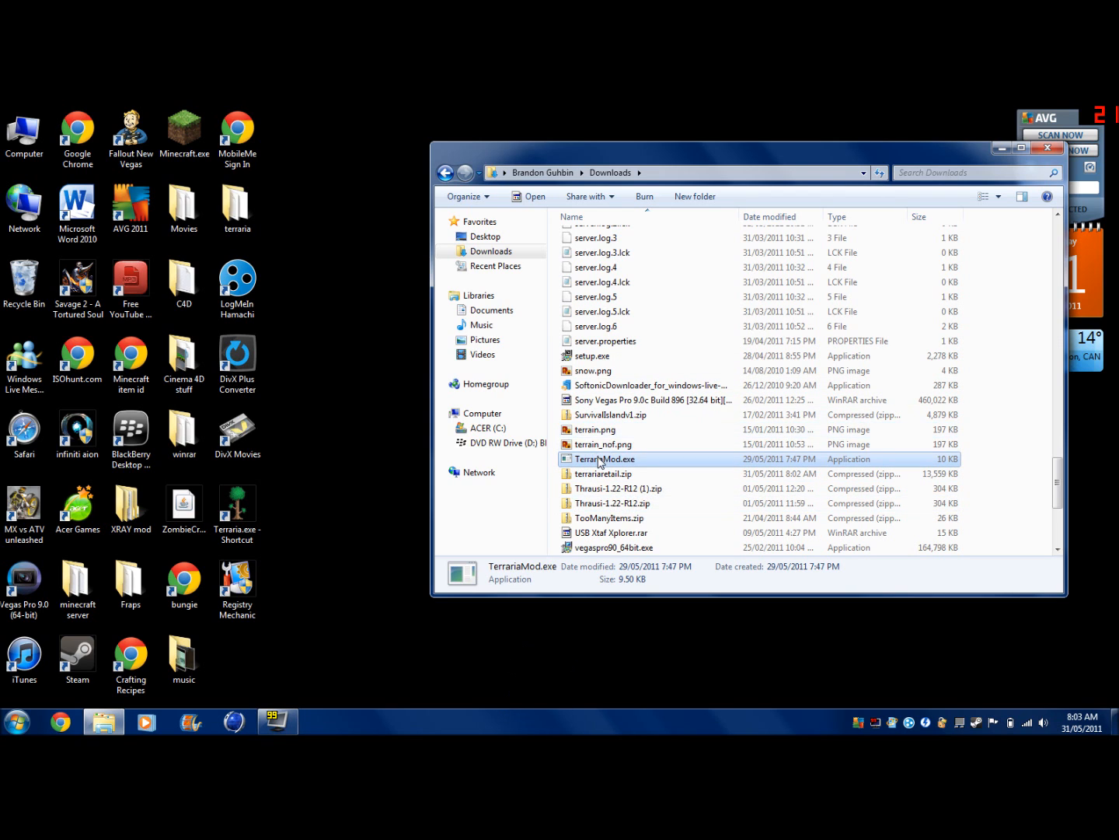
{"action": "mouse_move", "coordinate": [603, 473]}
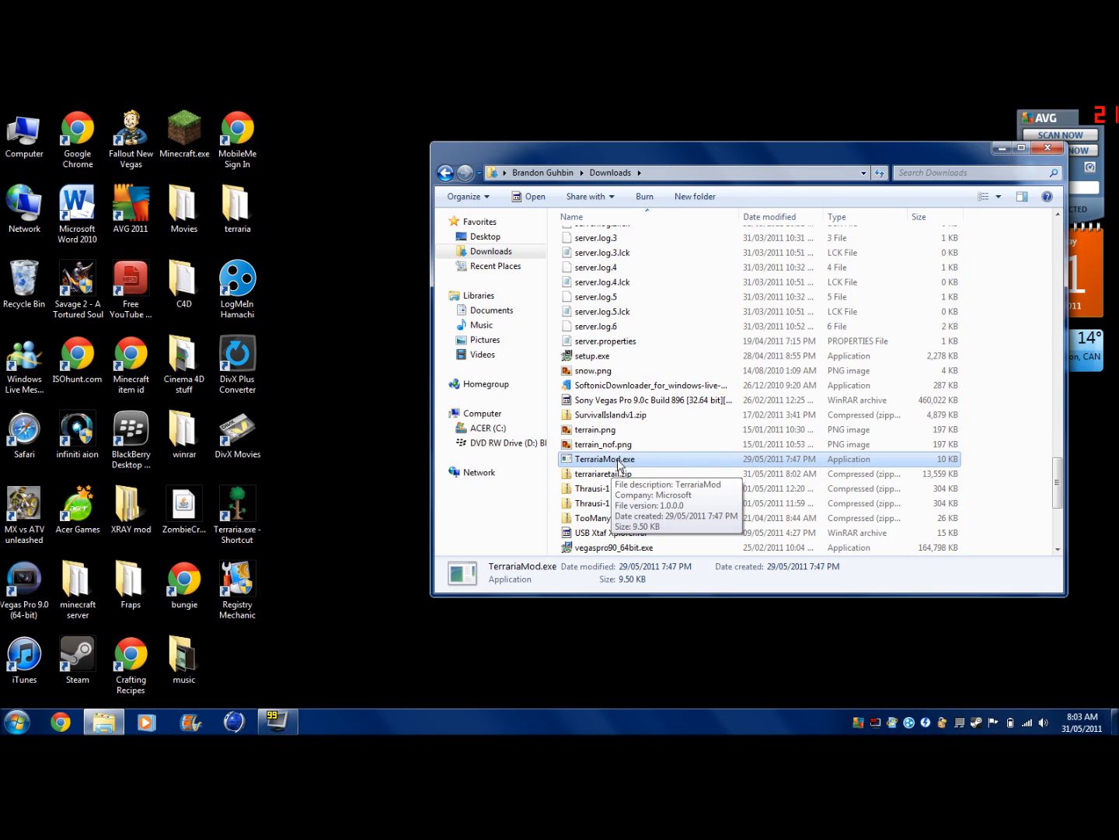
{"action": "mouse_move", "coordinate": [412, 596]}
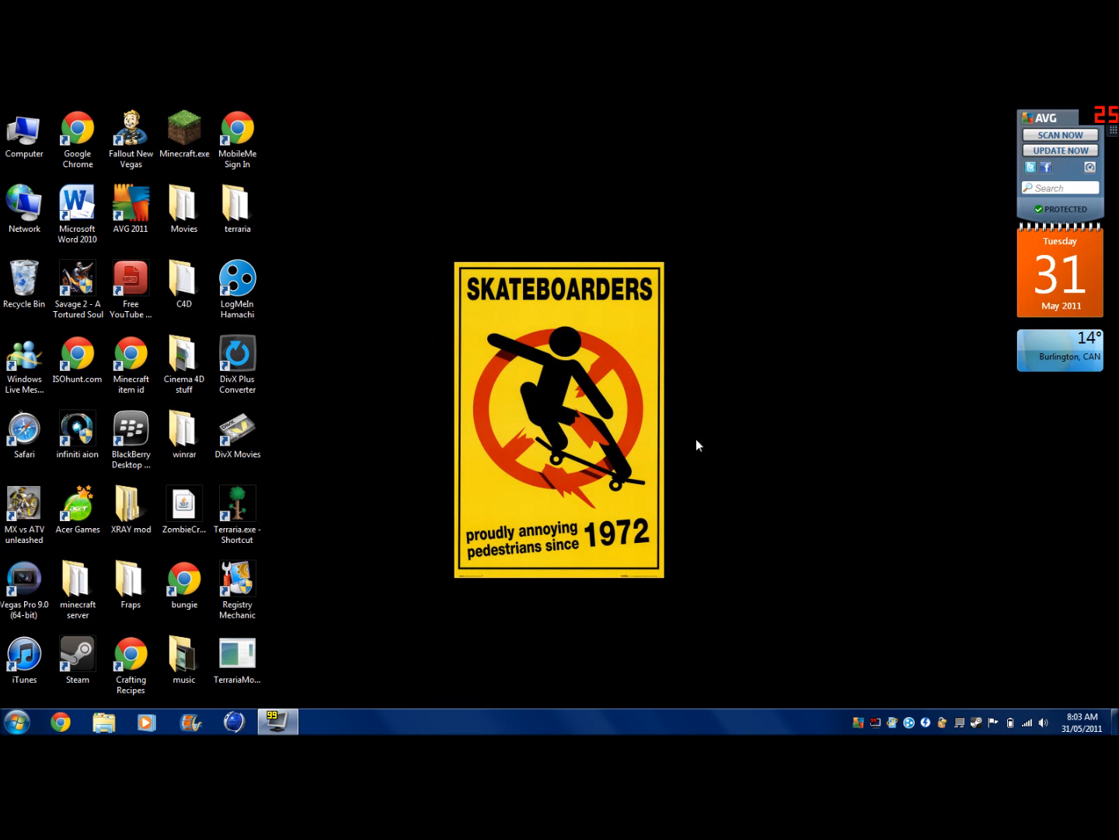
- Move TerrariaMod.exe from the desktop into the terraria folder beside Terraria.exe
{"action": "left_click_drag", "start_coordinate": [237, 657], "coordinate": [559, 365]}
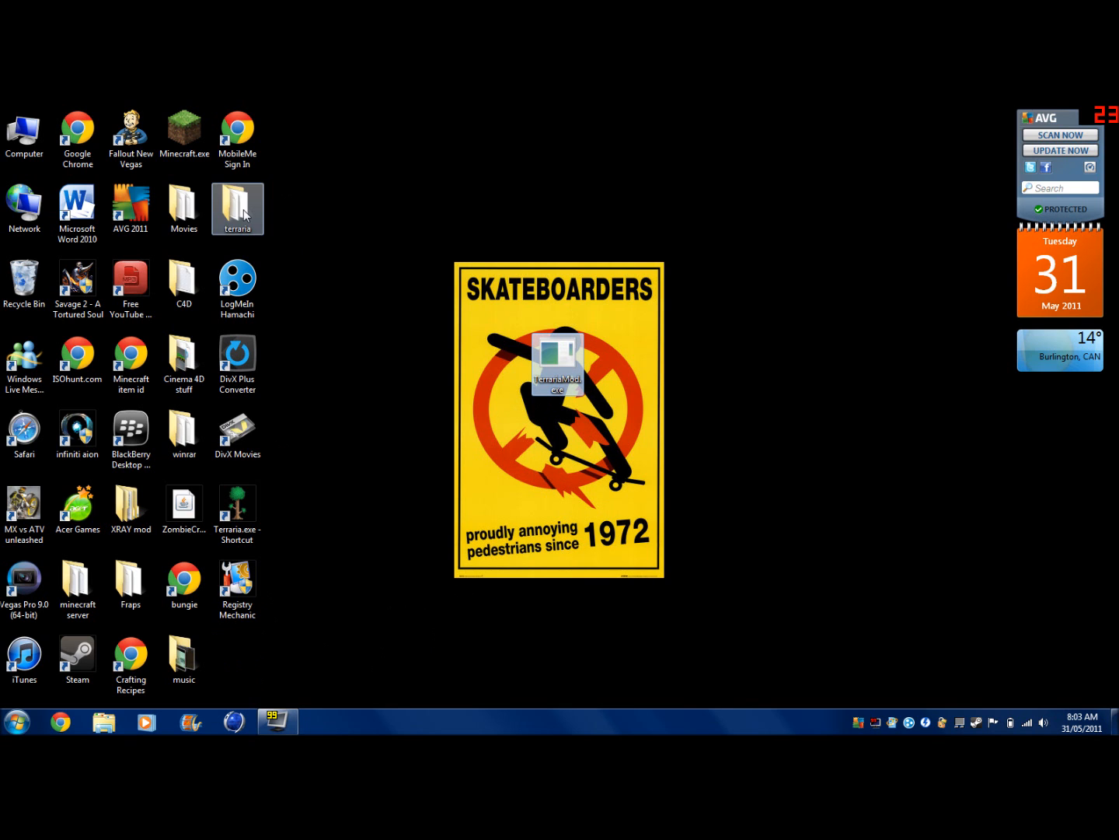
{"action": "double_click", "coordinate": [238, 204]}
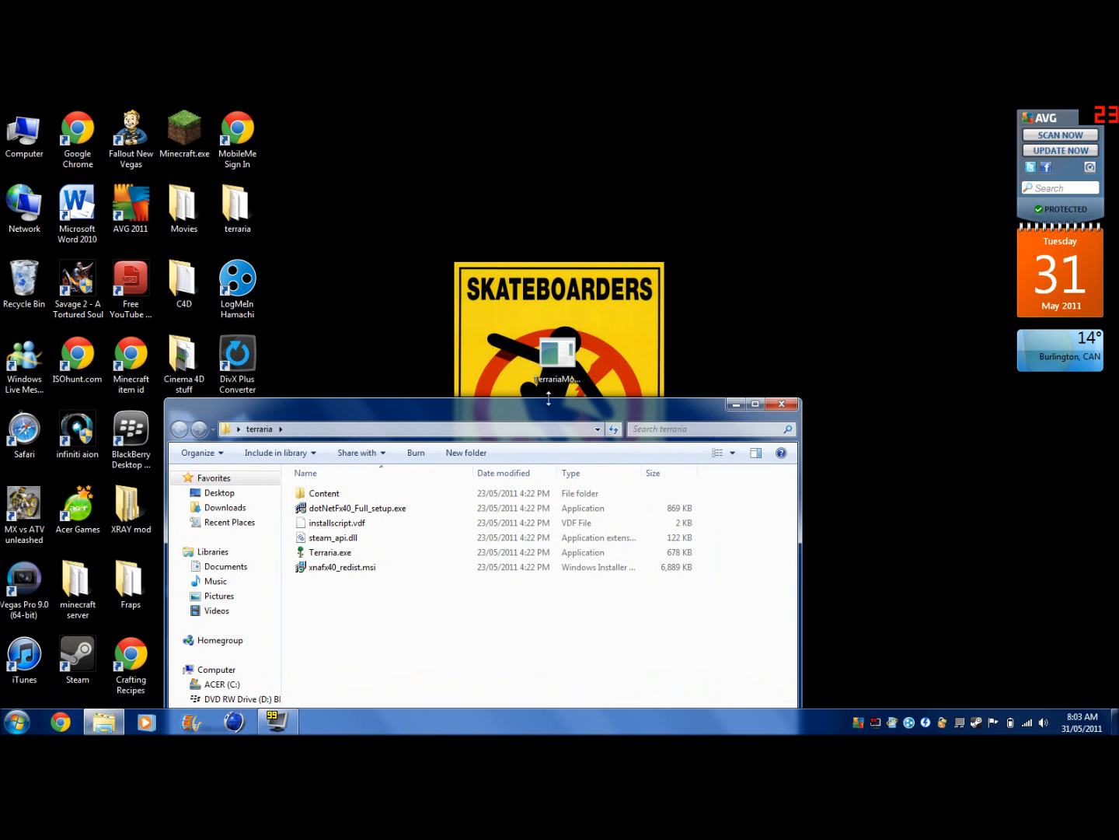
{"action": "left_click_drag", "start_coordinate": [557, 358], "coordinate": [501, 489]}
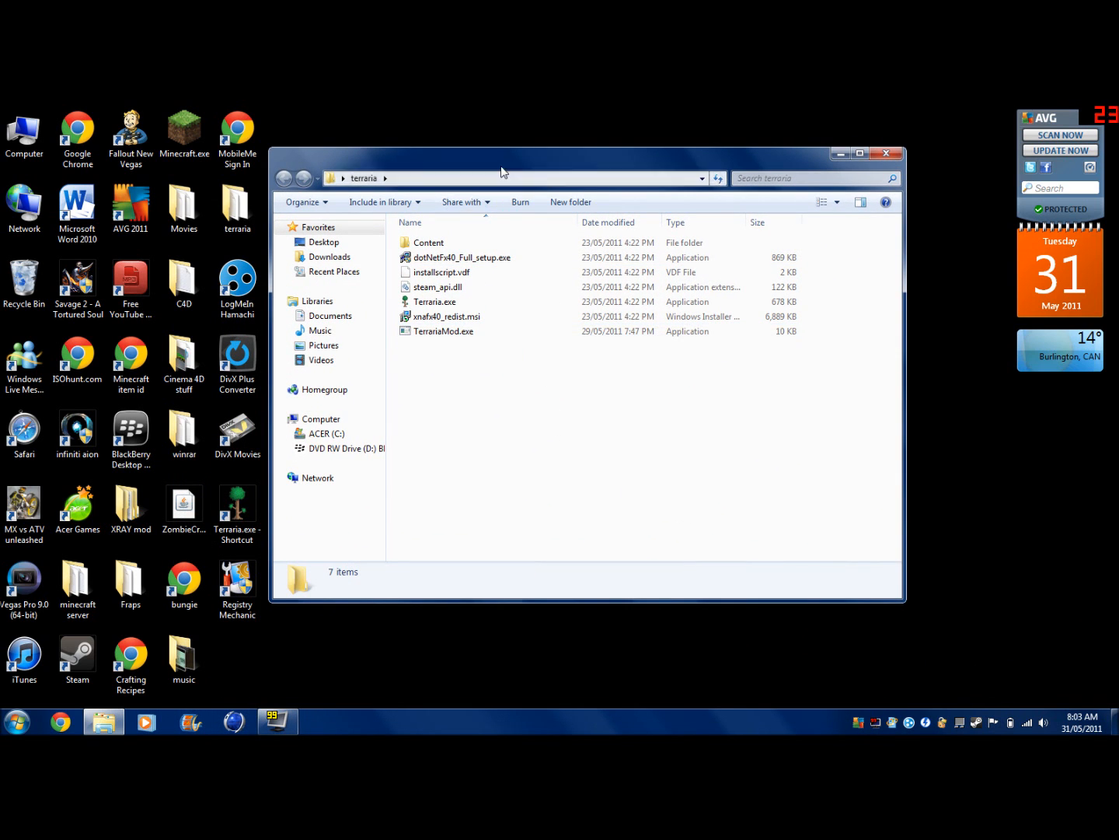
{"action": "left_click_drag", "start_coordinate": [501, 170], "coordinate": [575, 161]}
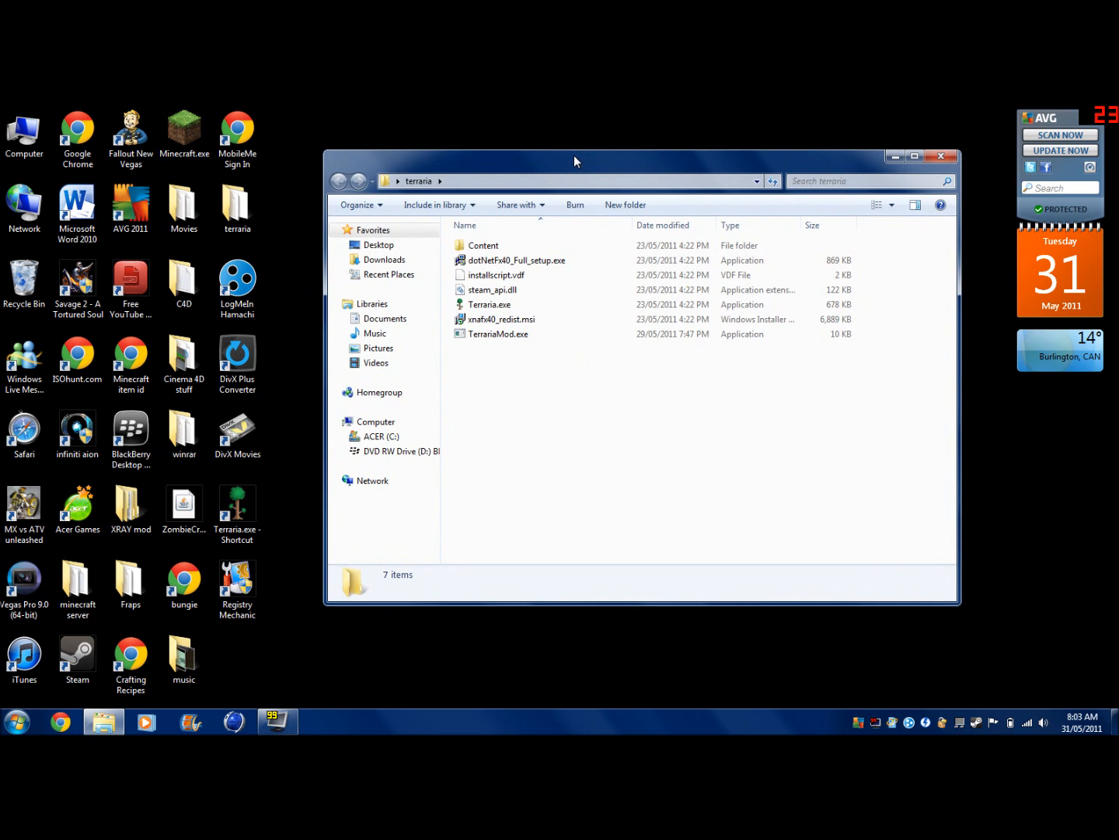
{"action": "double_click", "coordinate": [499, 334]}
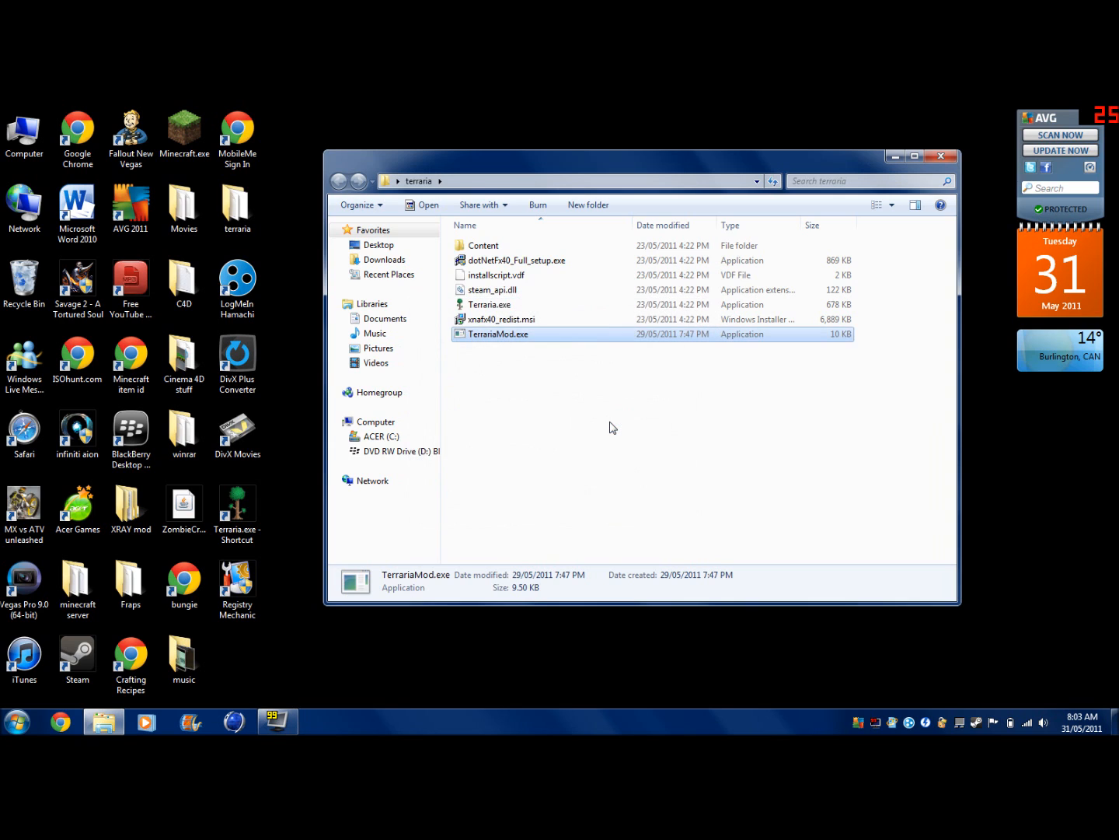
- Launch TerrariaMod.exe from the terraria folder, starting the mod window and Terraria
{"action": "double_click", "coordinate": [499, 334]}
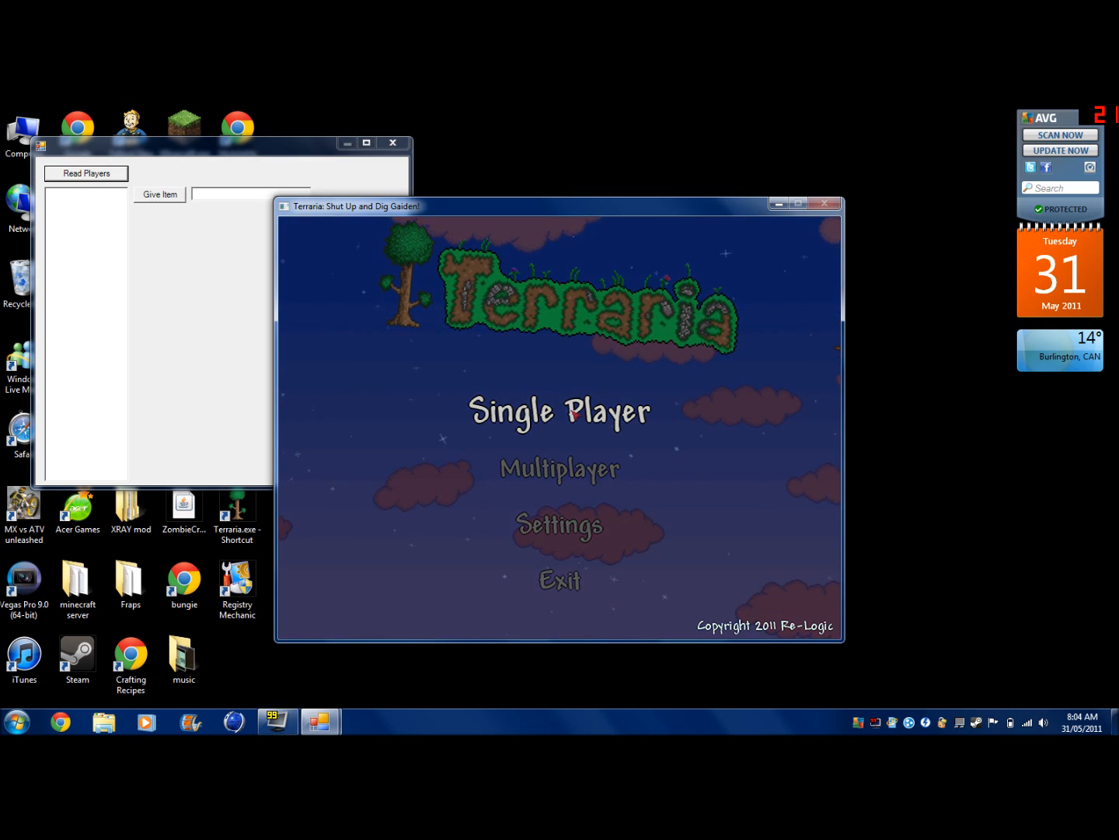
- Start a Single Player game and load into the world with a character
{"action": "left_click", "coordinate": [559, 410]}
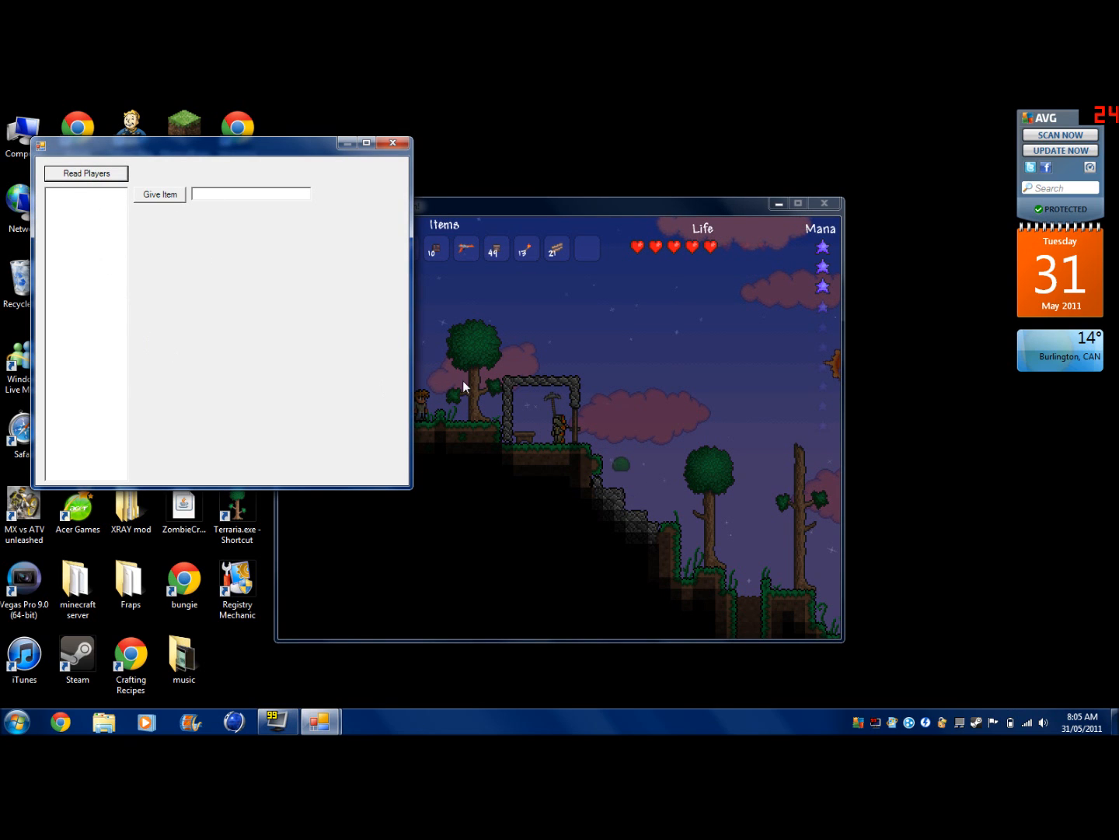
{"action": "left_click", "coordinate": [85, 173]}
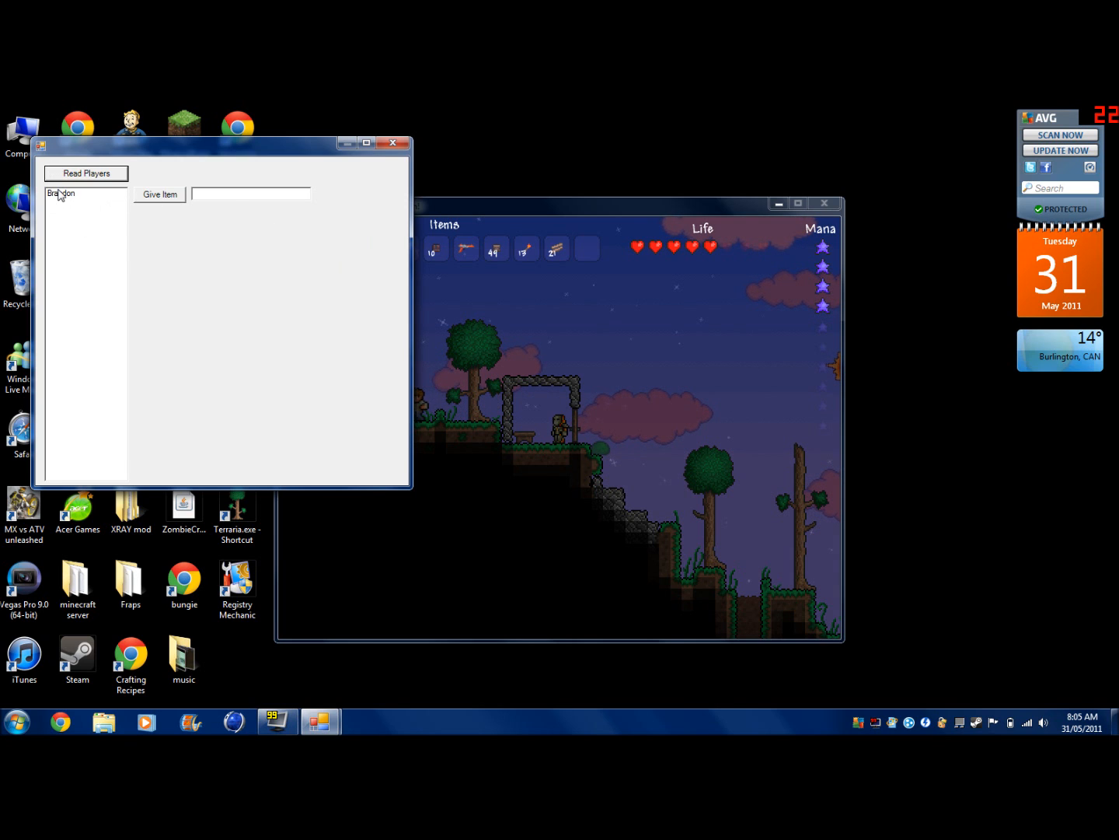
- Pick the single listed player in TerrariaMod as the item recipient
{"action": "left_click", "coordinate": [62, 193]}
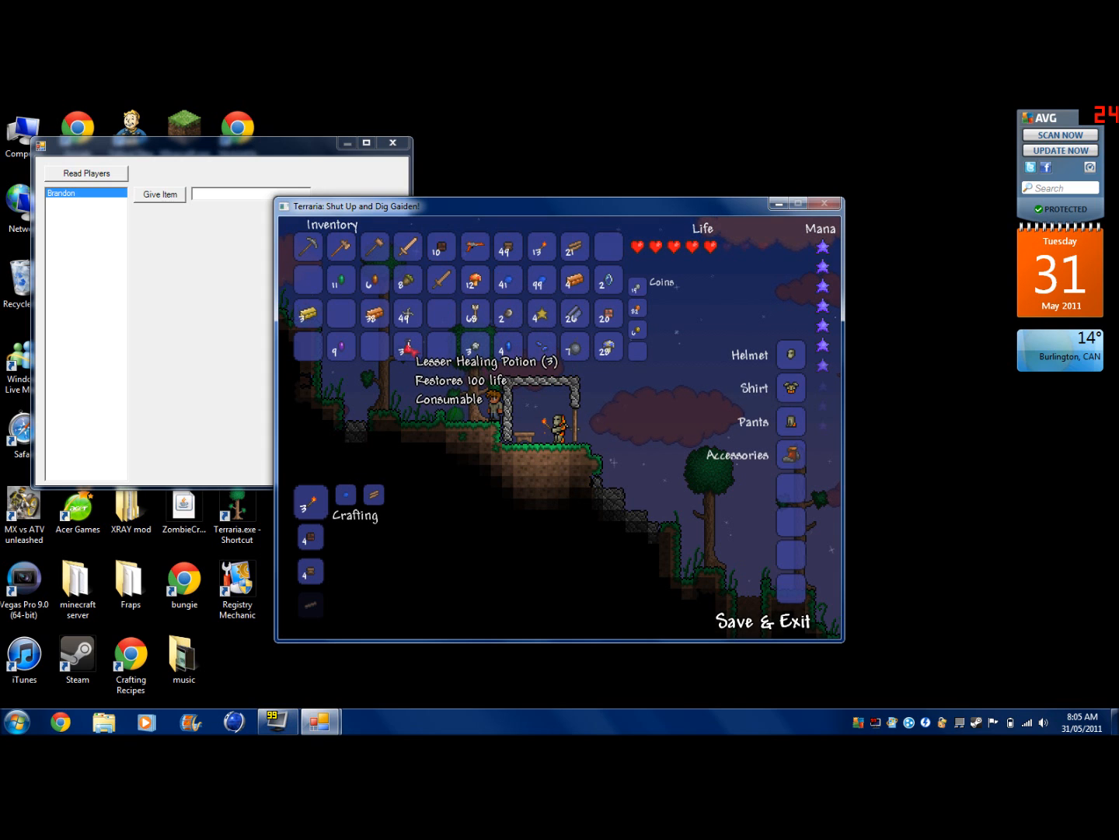
{"action": "mouse_move", "coordinate": [540, 315]}
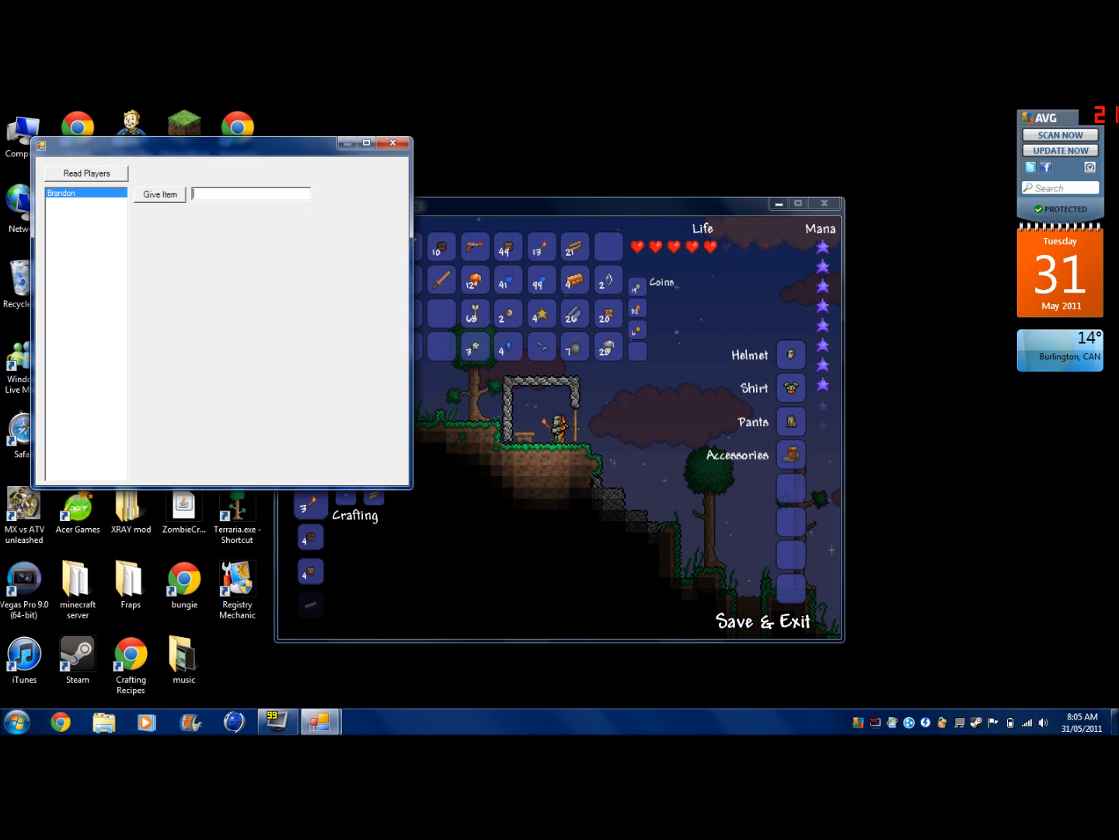
- Enter 'Gold Broadsword' in TerrariaMod's item box to give it to the player
{"action": "type", "text": "G"}
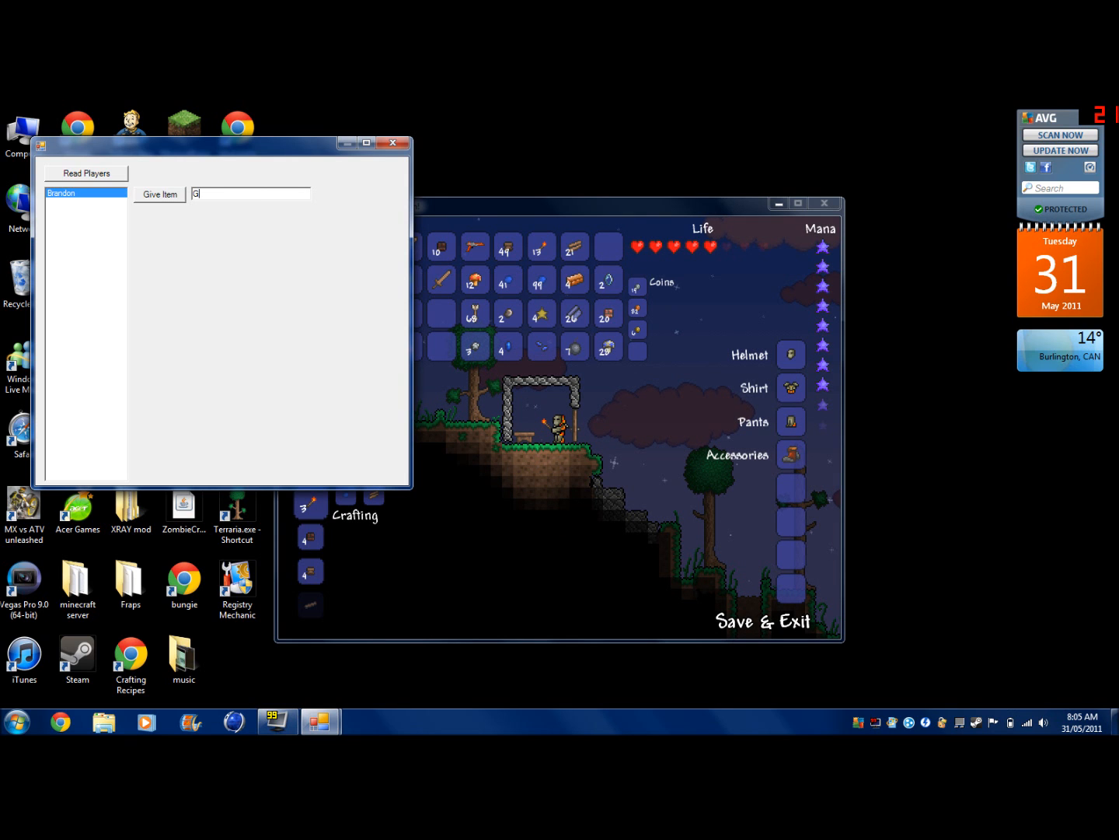
{"action": "type", "text": "old Broadsword"}
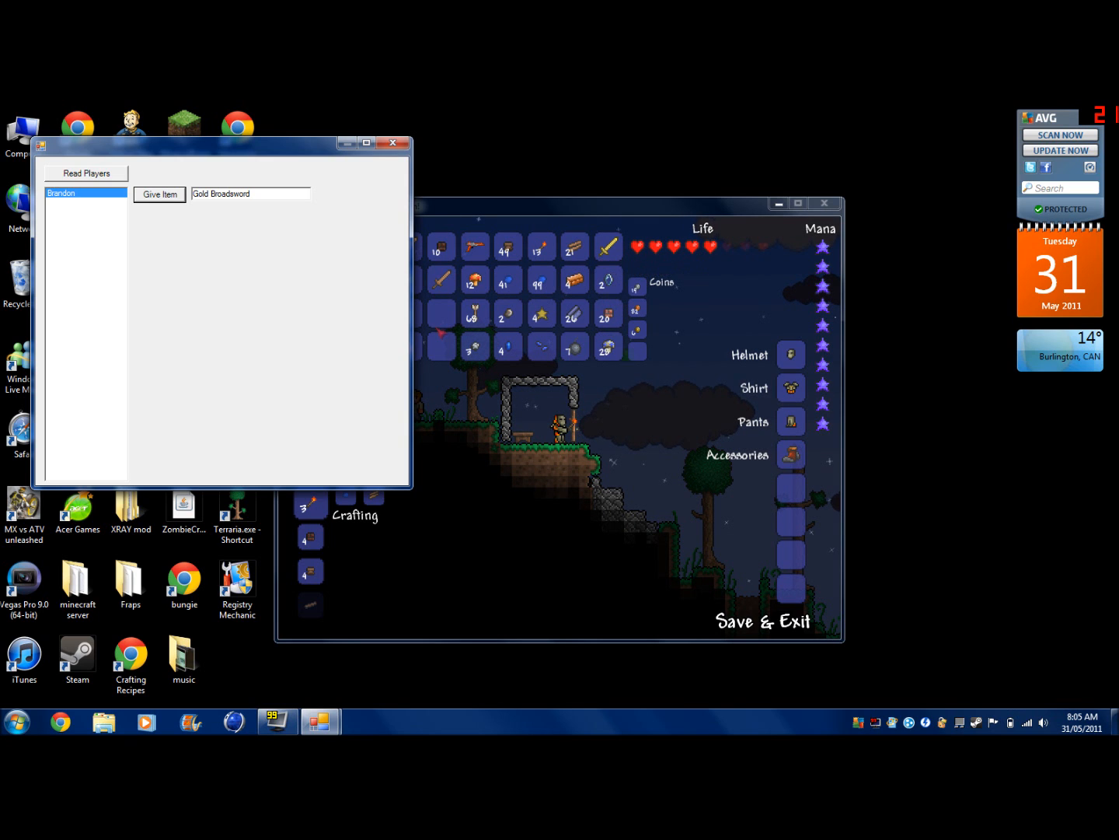
{"action": "mouse_move", "coordinate": [473, 347]}
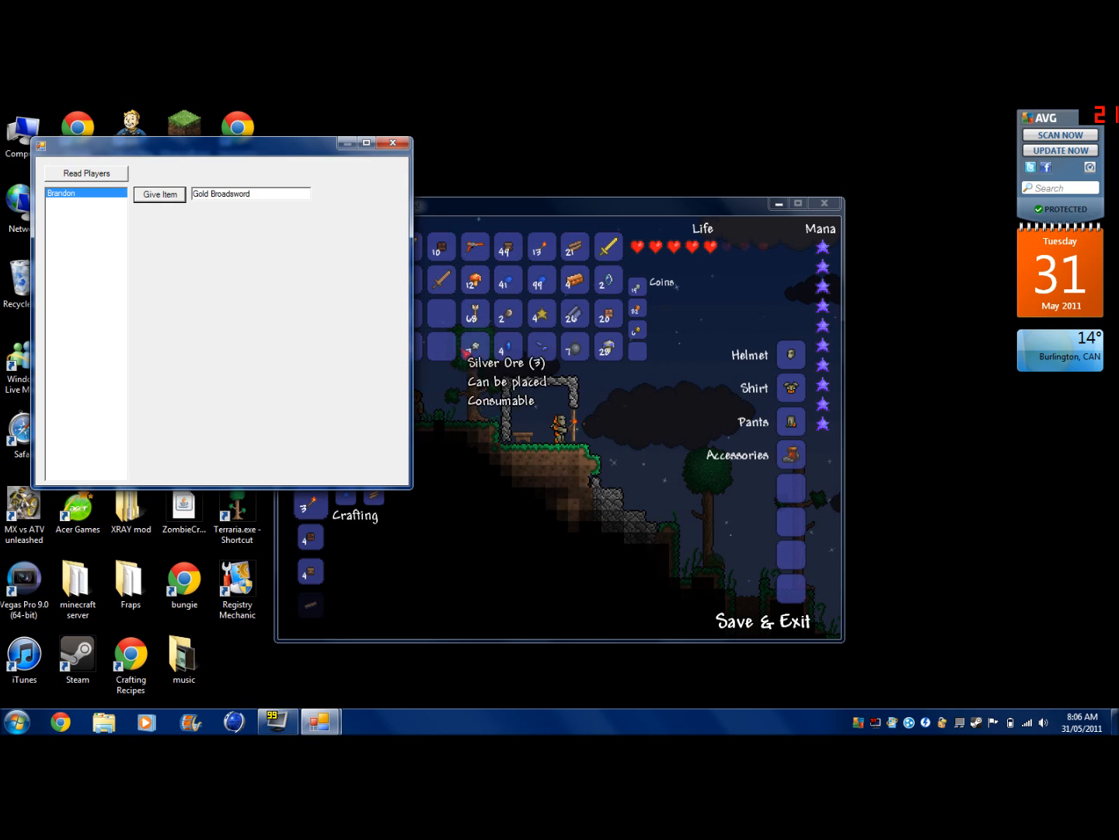